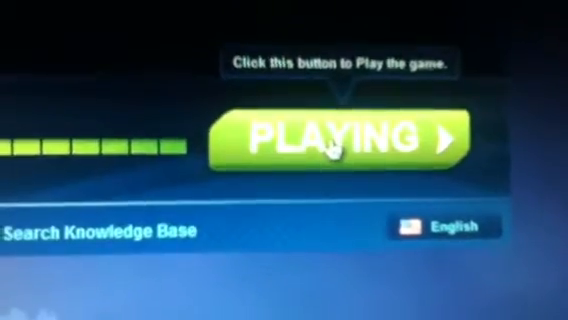
Launch the game so the launcher shows the PLAYING status with its running tooltip
{"action": "left_click", "coordinate": [338, 145]}
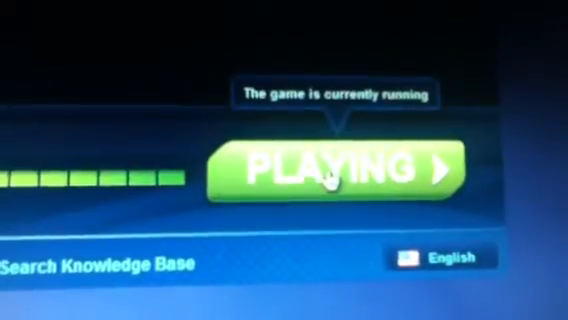